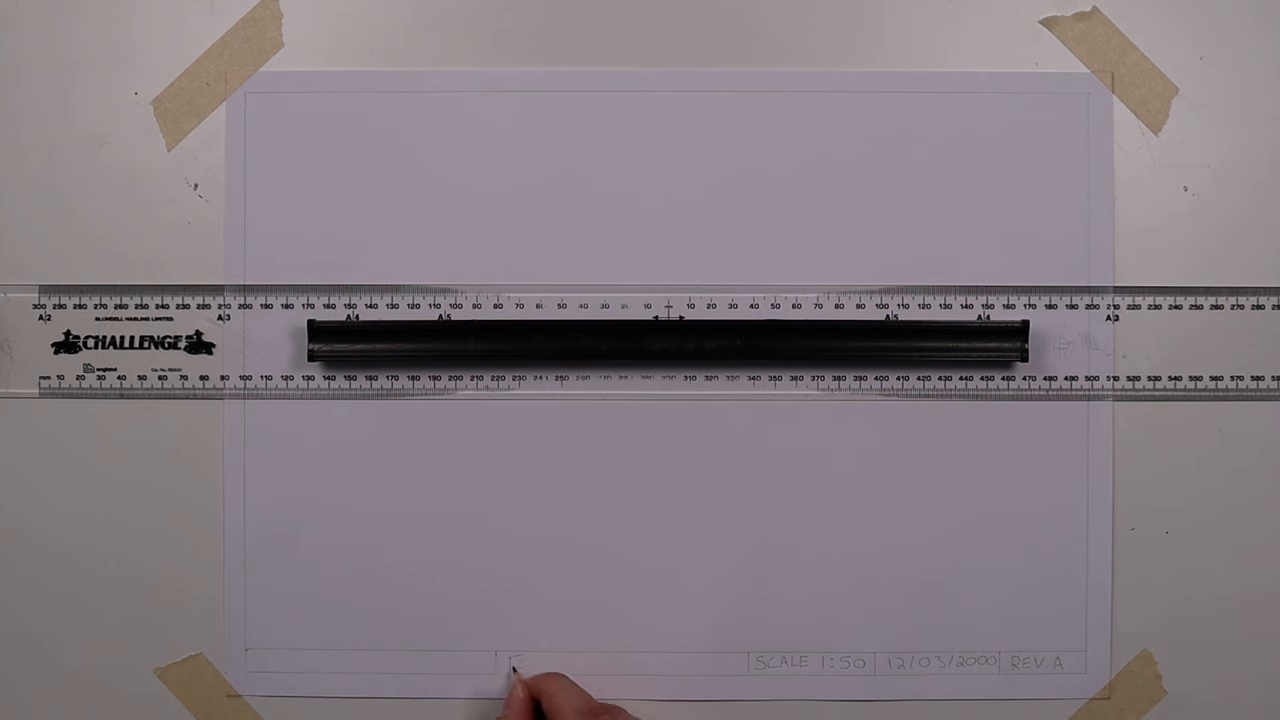
- Letter 'EXAMPLE PIECE' in the middle title-block box and start the author's name
text(EXAMPLE PIECE)
click(370, 661)
text(NICK)
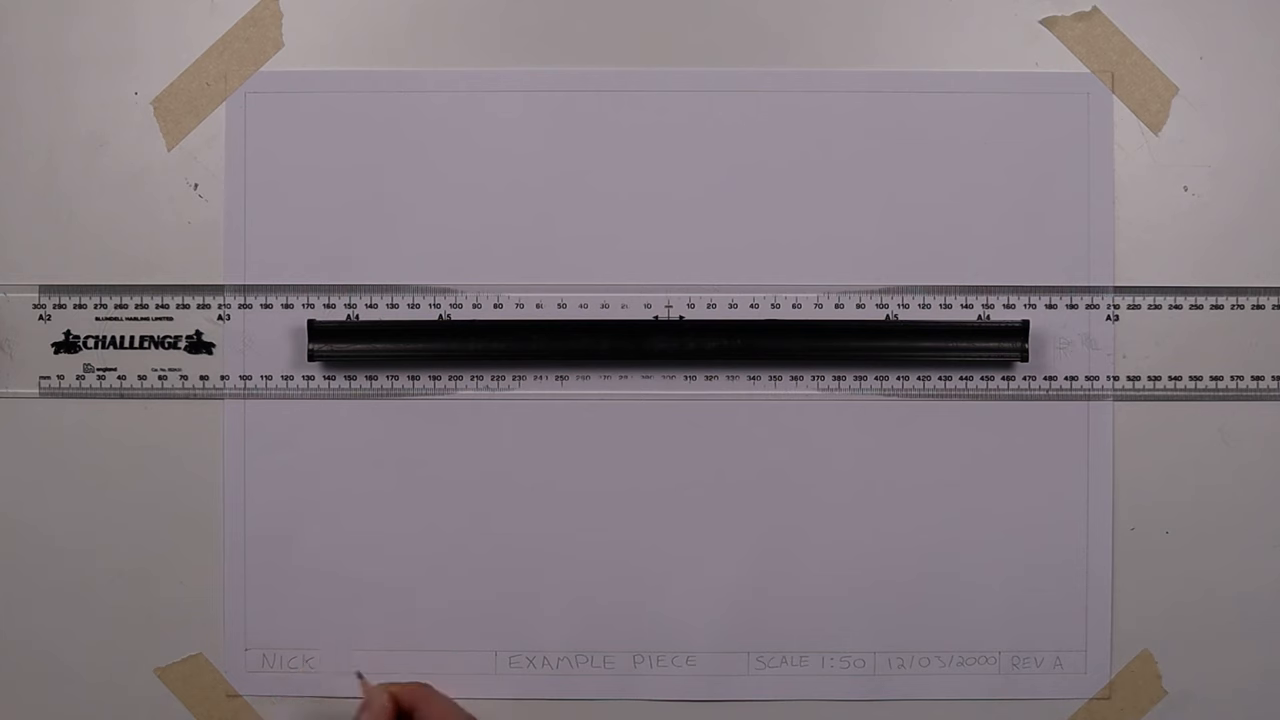
- Finish lettering the author's surname and slide the parallel rule to the sheet's bottom edge
text(MEADOWS)
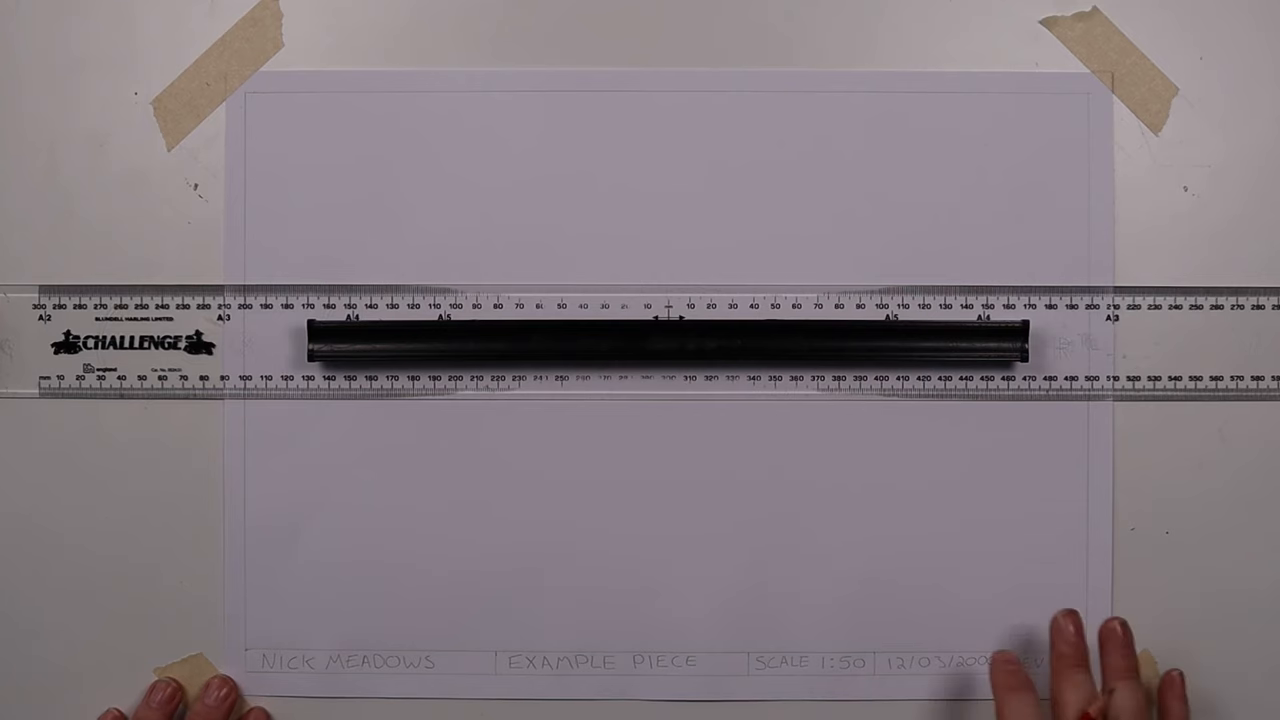
drag(650, 340, 650, 600)
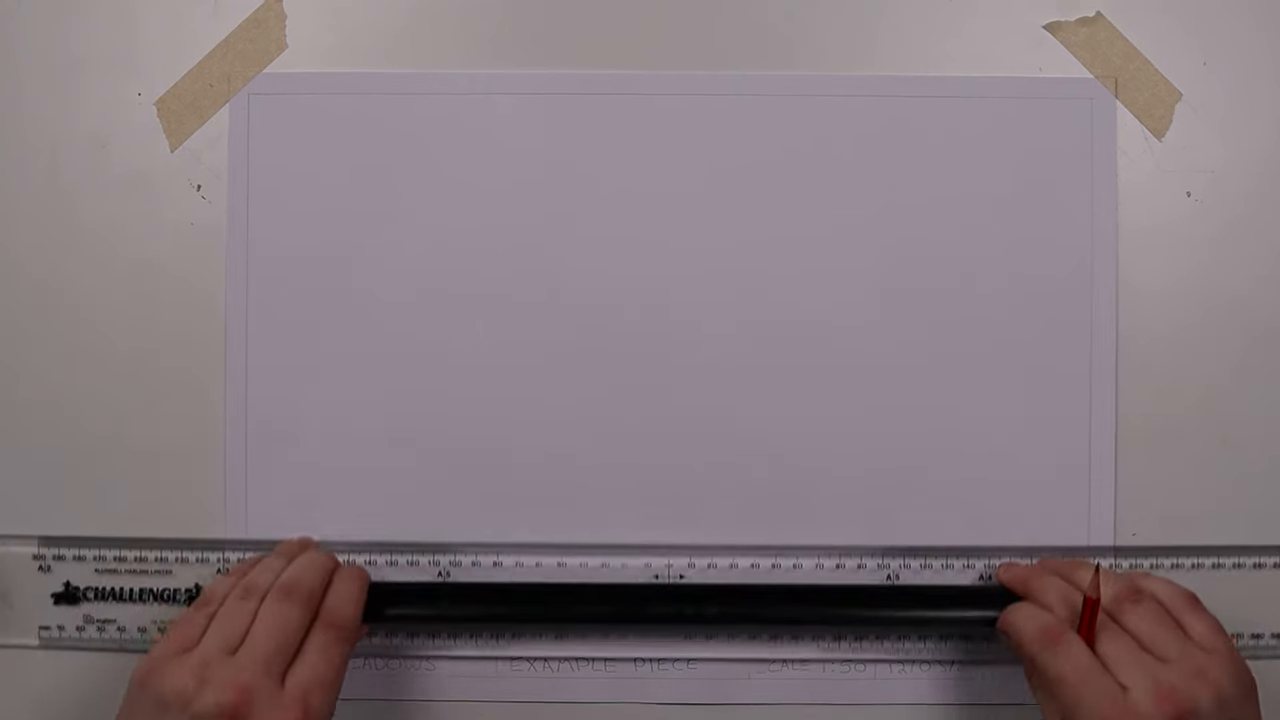